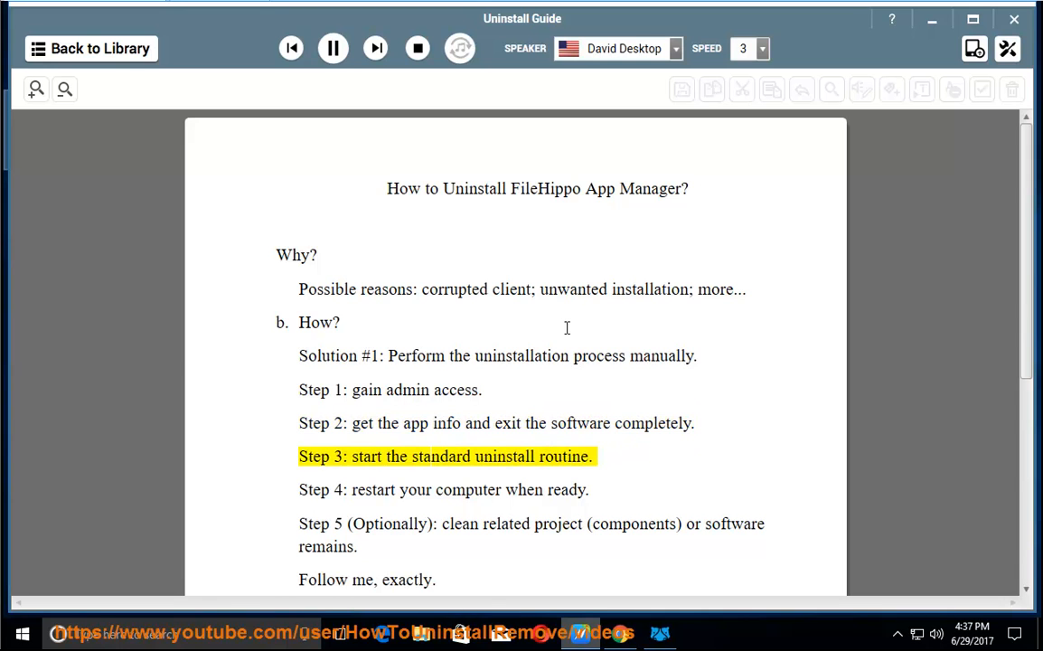
Continue reading the guide aloud with David Desktop at speed 3, from Step 3 to the Tip paragraph
{"action": "double_click", "coordinate": [563, 456]}
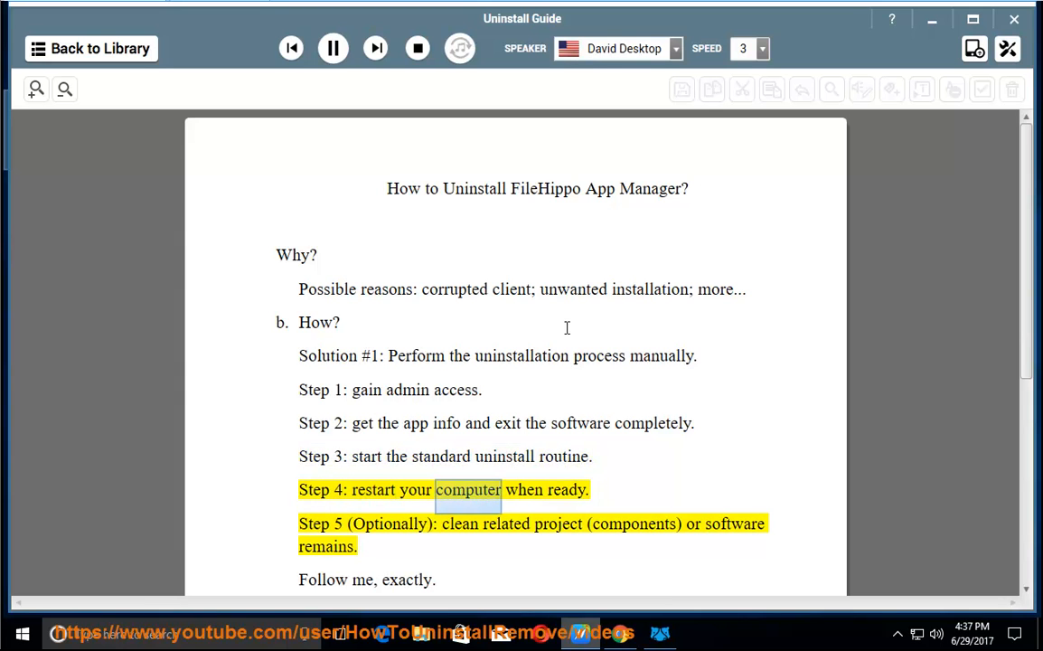
{"action": "double_click", "coordinate": [558, 523]}
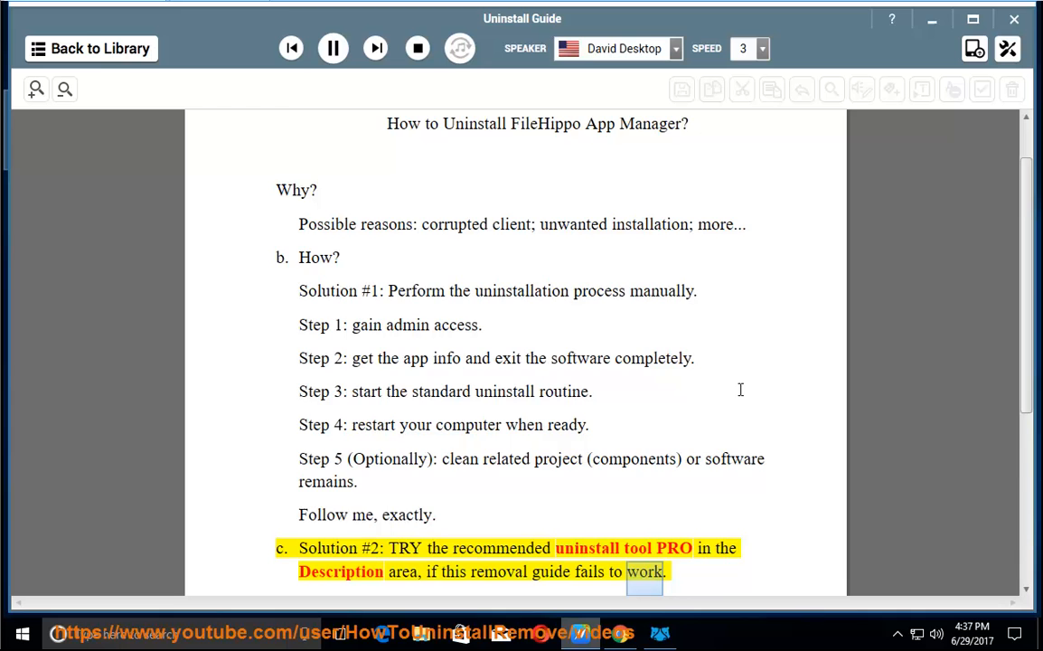
{"action": "scroll", "scroll_direction": "down", "scroll_amount": 3}
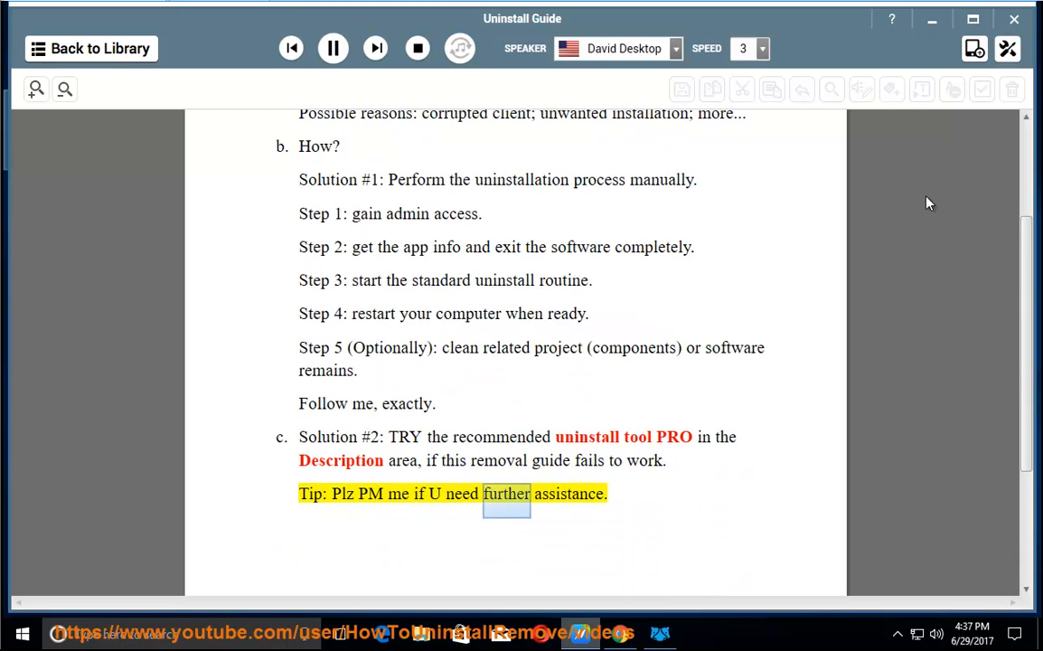